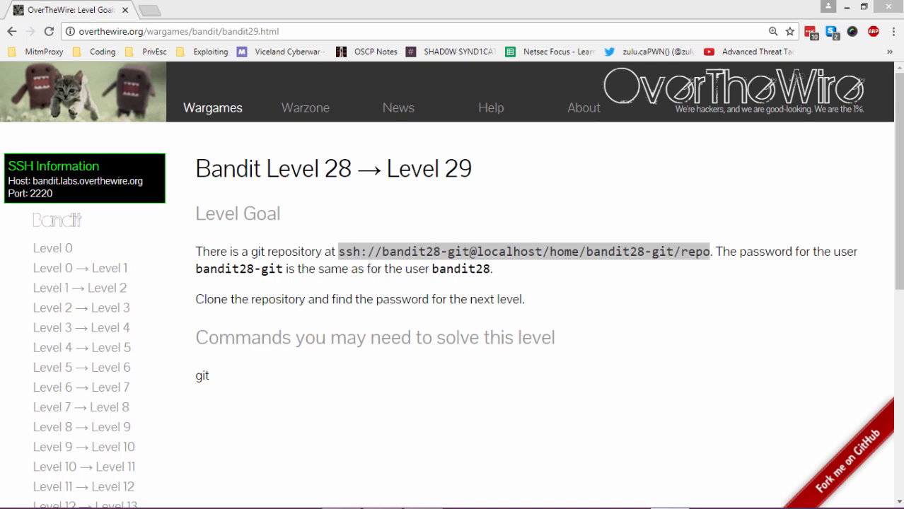
pyautogui.moveTo(407, 258)
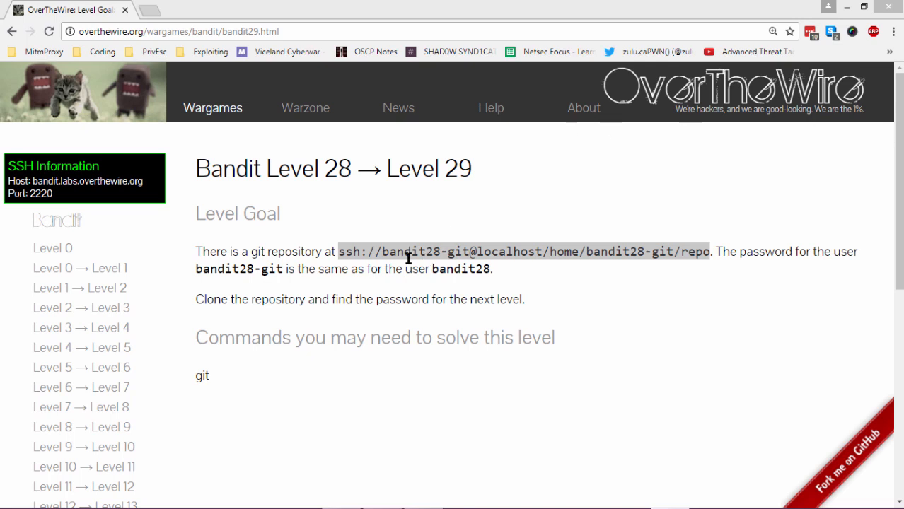
pyautogui.moveTo(835, 224)
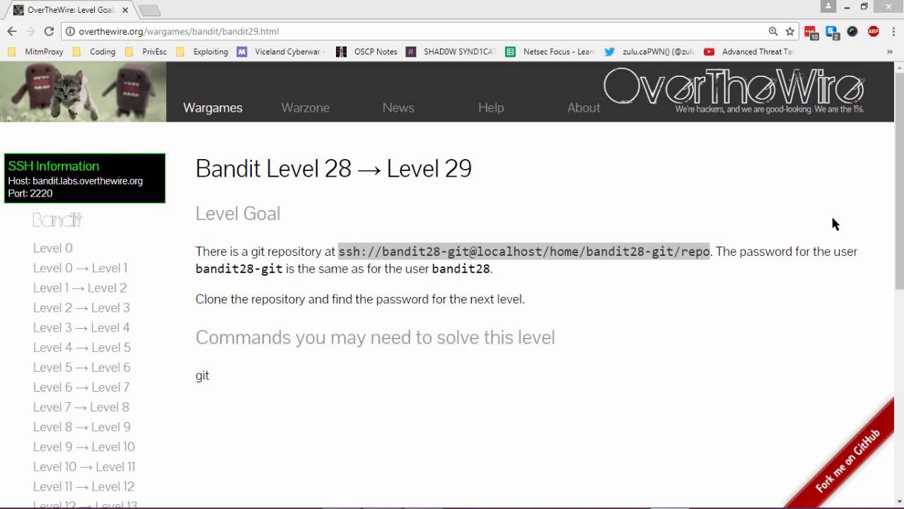
pyautogui.moveTo(263, 267)
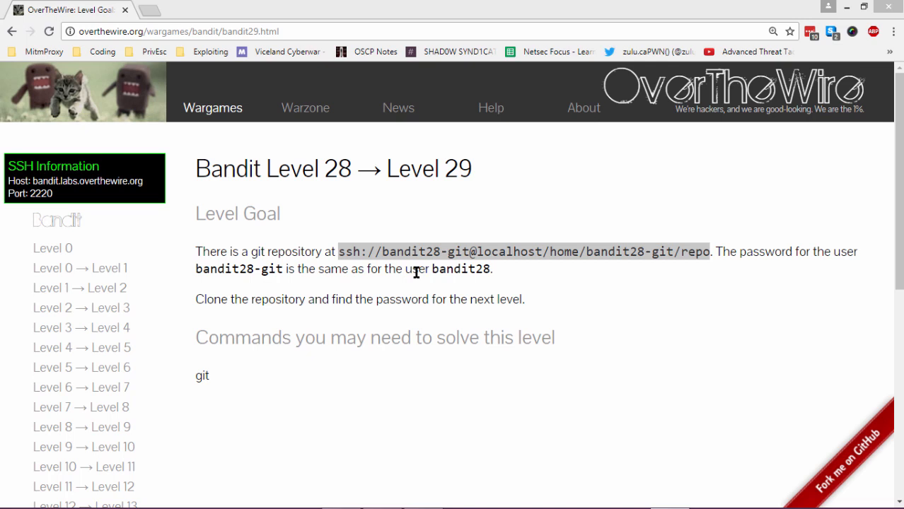
pyautogui.moveTo(386, 302)
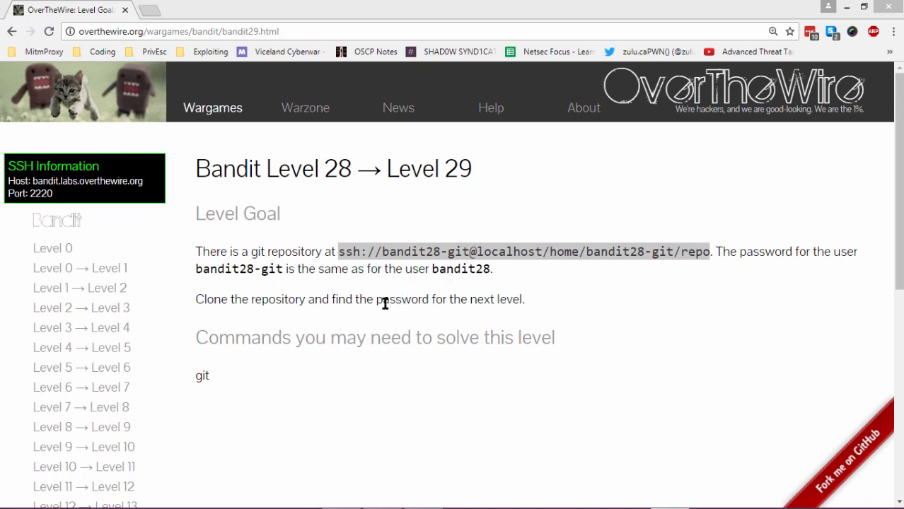
pyautogui.moveTo(497, 298)
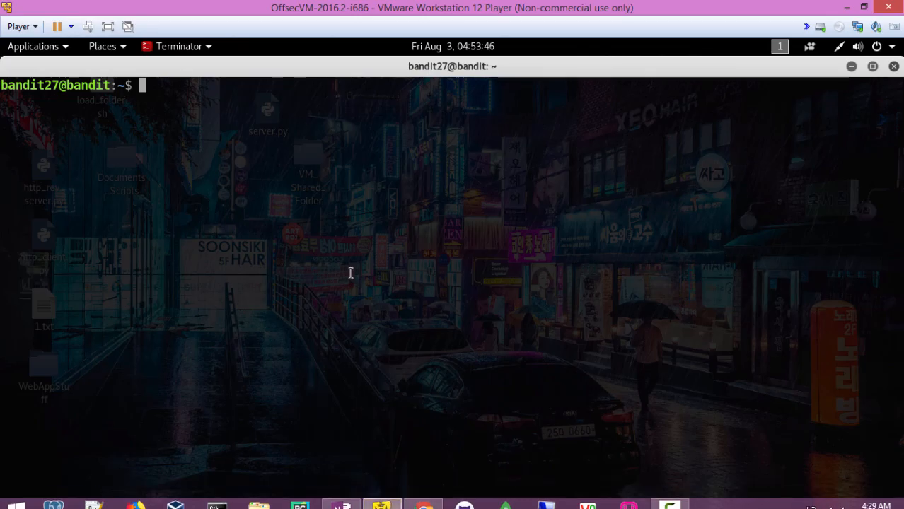
# Create a working folder zulu under /tmp and move into it
pyautogui.write('ls')
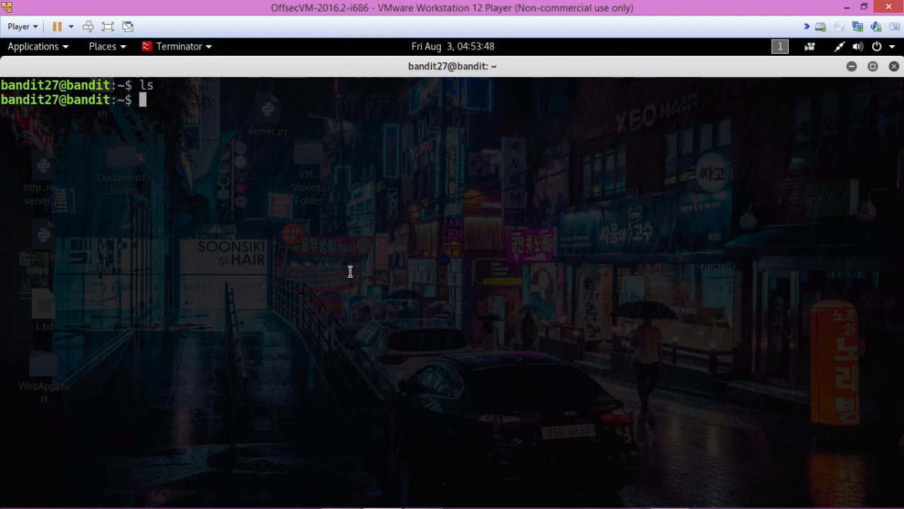
pyautogui.write('cd /tmp')
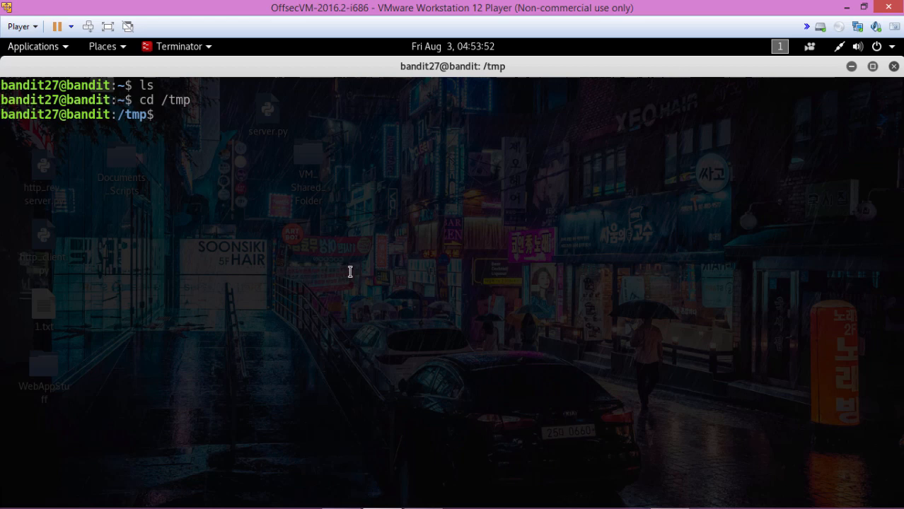
pyautogui.write('mkdir')
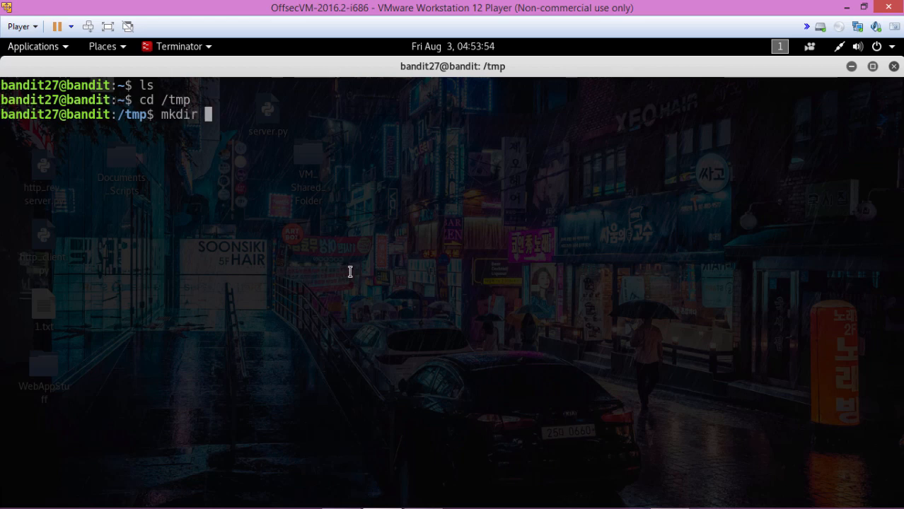
pyautogui.write('zulu')
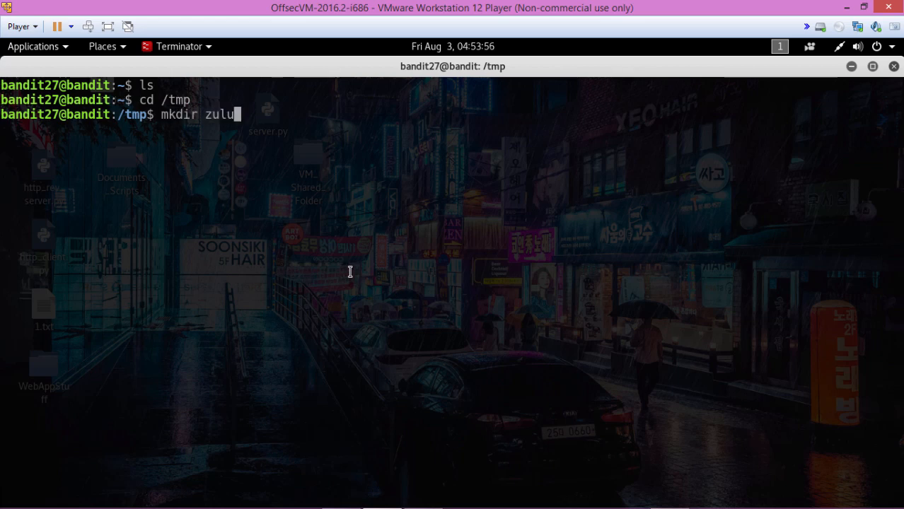
pyautogui.write('cd zul')
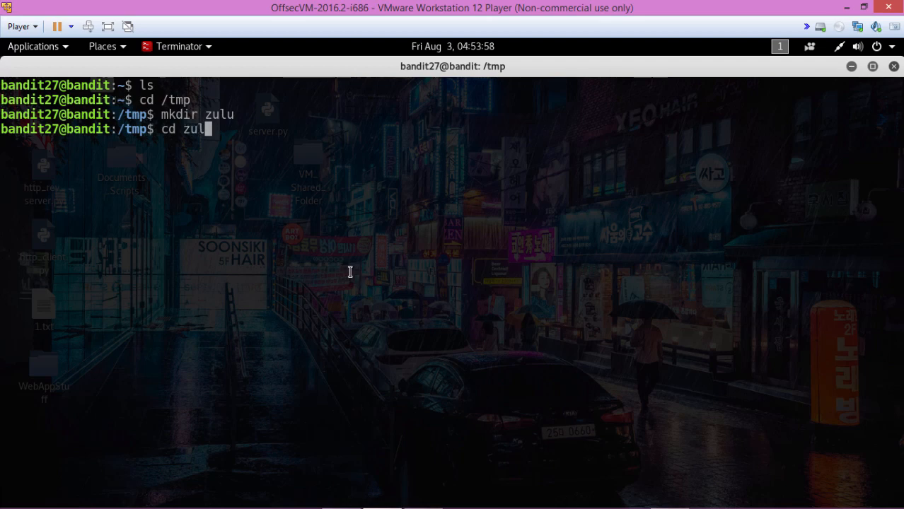
# Clone ssh://bandit28-git@localhost/home/bandit28-git/repo, accepting the host key with yes
pyautogui.write('git')
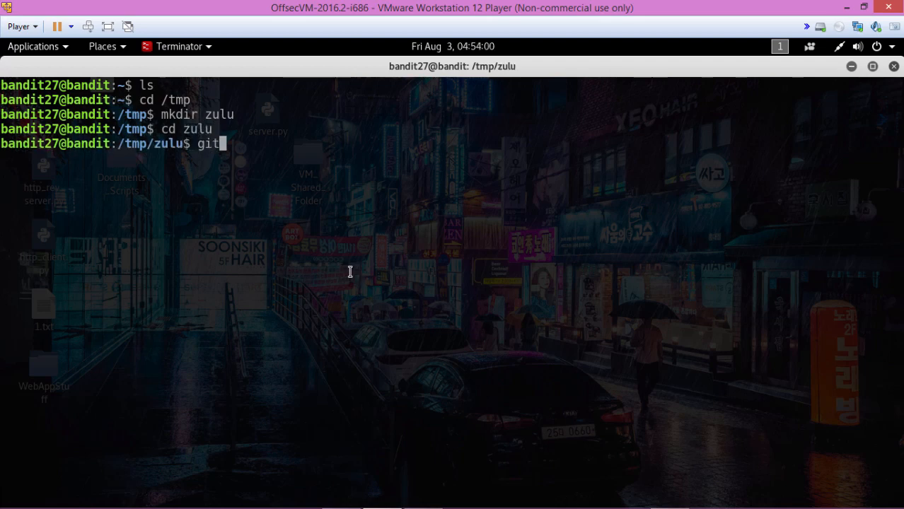
pyautogui.write('clone ssh://bandit28-git@localhost/home/bandit28-git/repo')
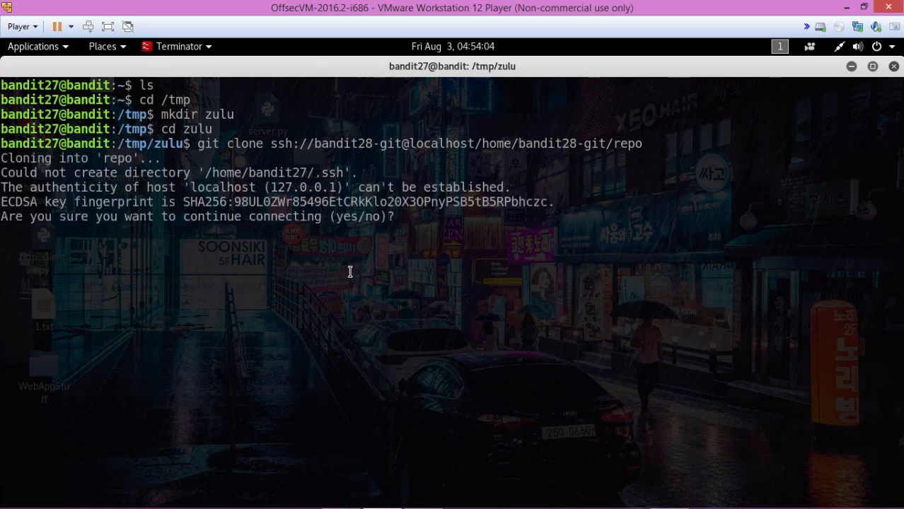
pyautogui.write('yes')
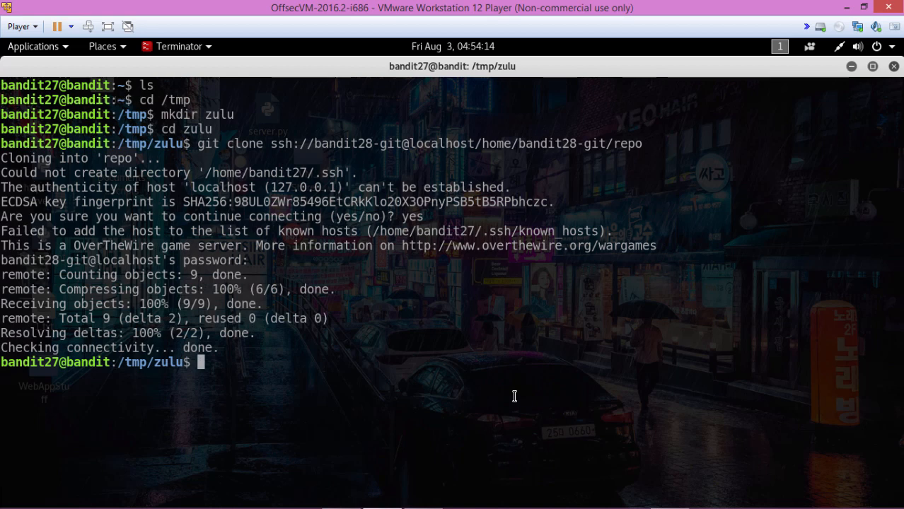
# Enter repo, list its files, print README.md with the masked bandit29 password, and enter .git/
pyautogui.write('ls')
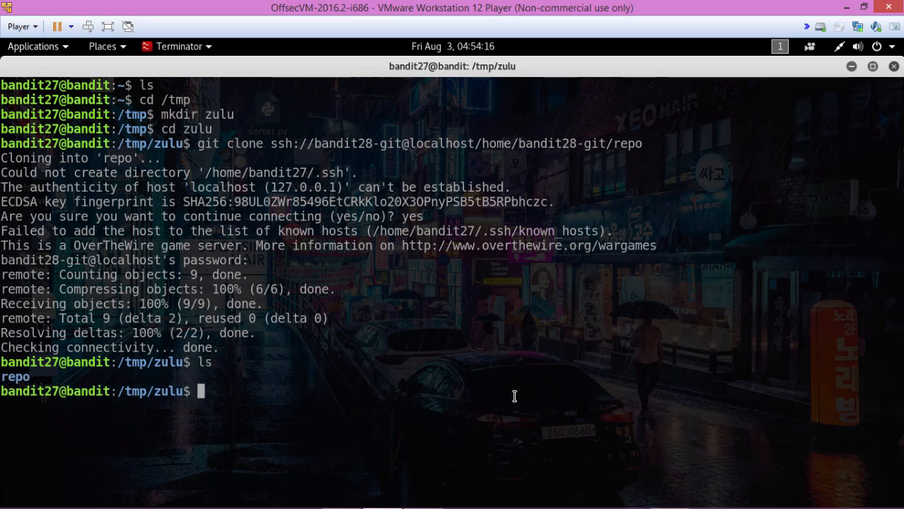
pyautogui.write('cd repo/')
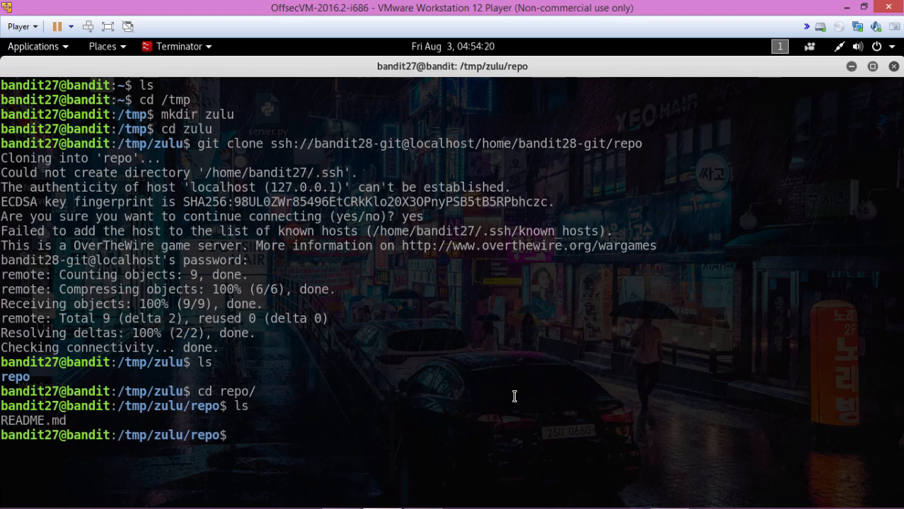
pyautogui.write('ls -la')
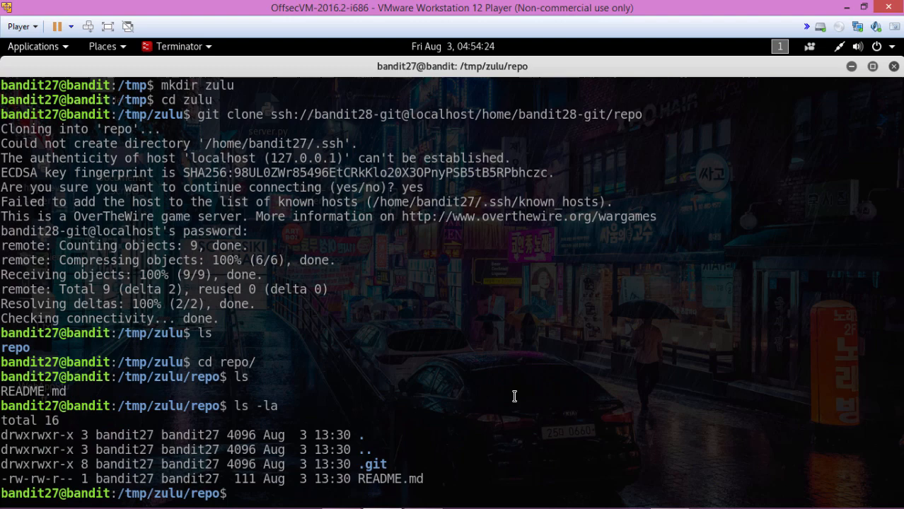
pyautogui.write('cat README.md')
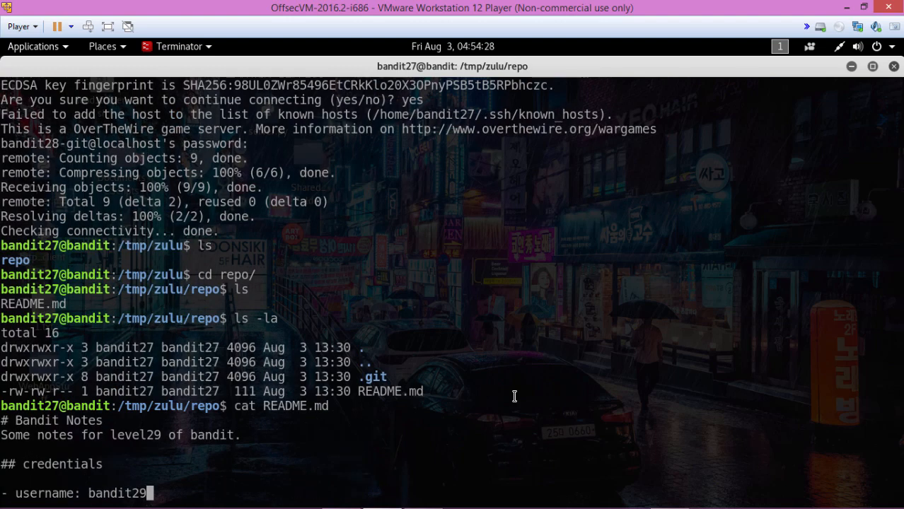
pyautogui.press('Return')
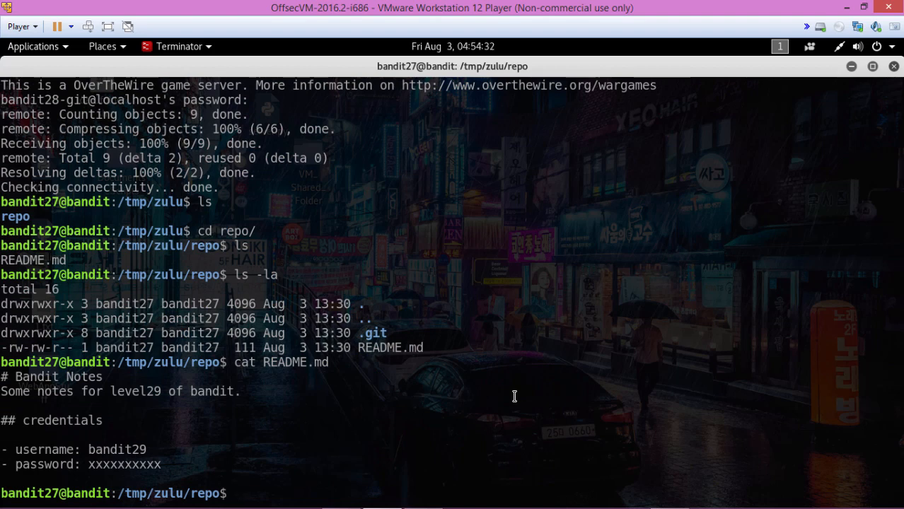
pyautogui.write('cd')
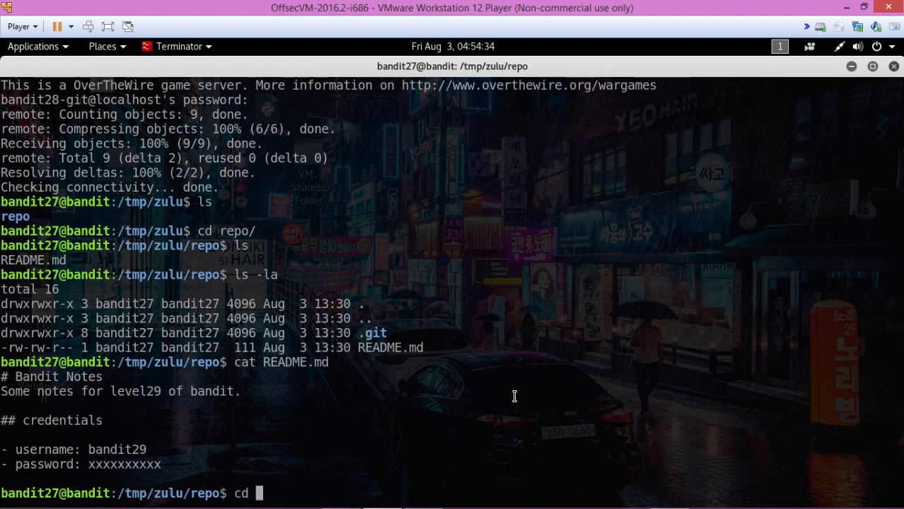
pyautogui.write('.git/')
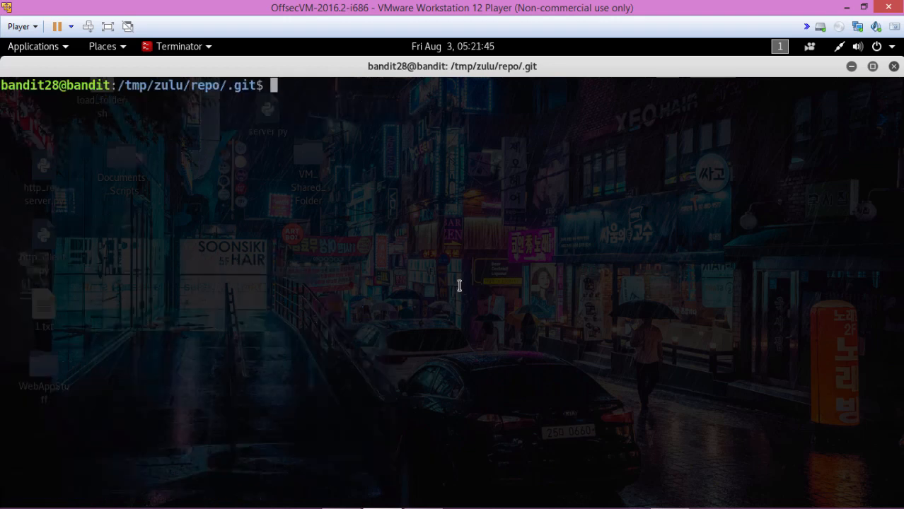
# List the commit history and show the latest 'fix info leak' diff exposing the bandit29 password
pyautogui.write('git log')
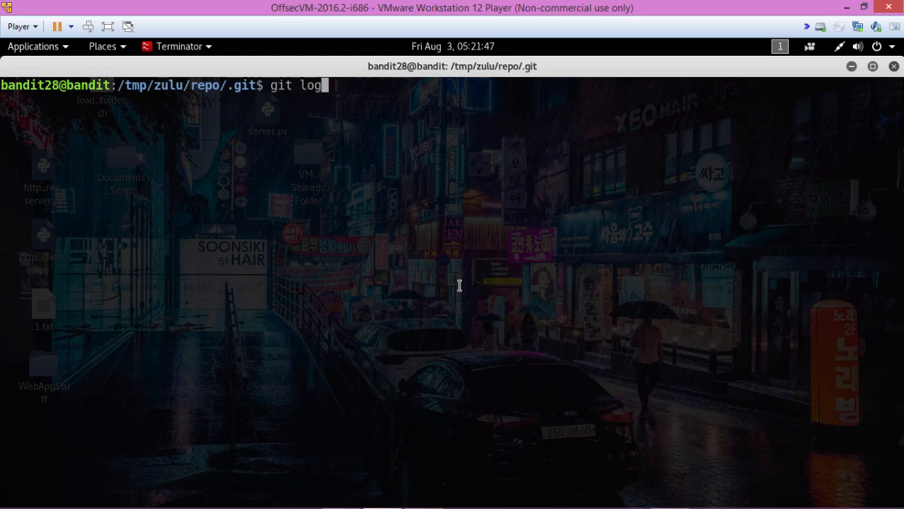
pyautogui.press('Return')
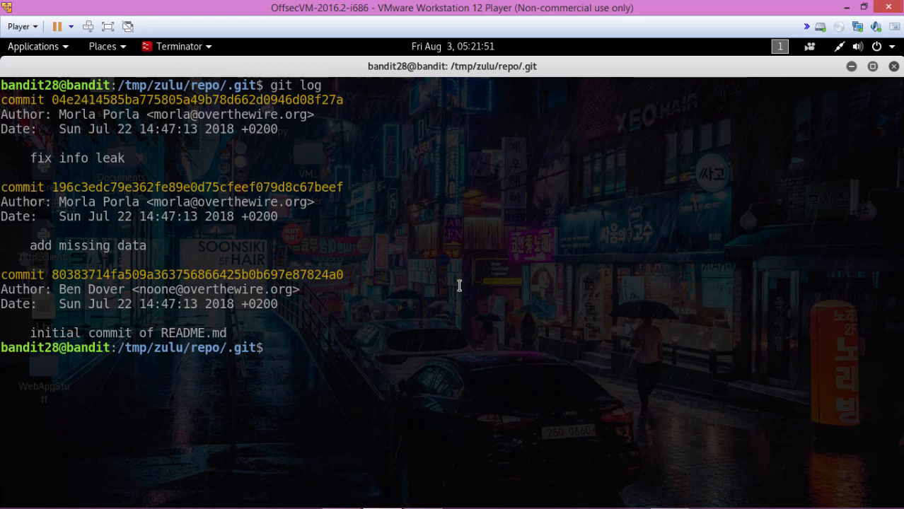
pyautogui.moveTo(276, 176)
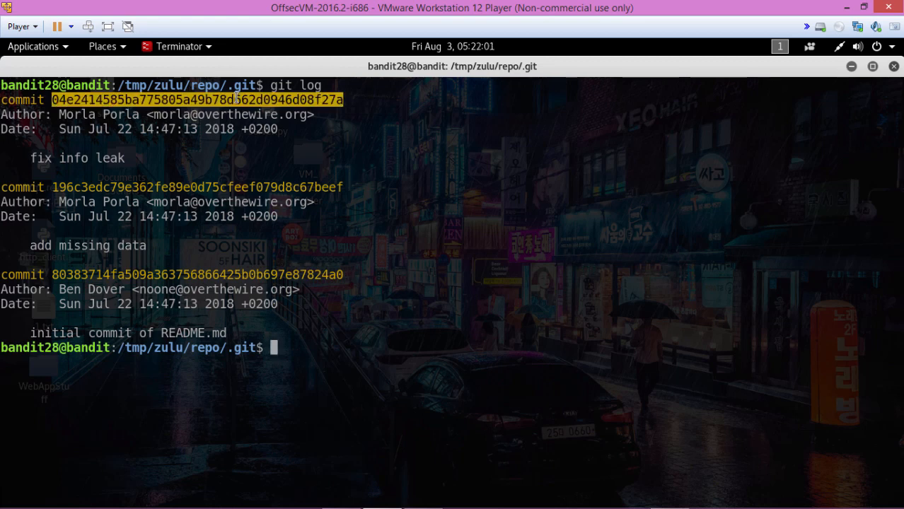
pyautogui.write('git show 04e2414585ba775805a49b78d662d0946d08f27a')
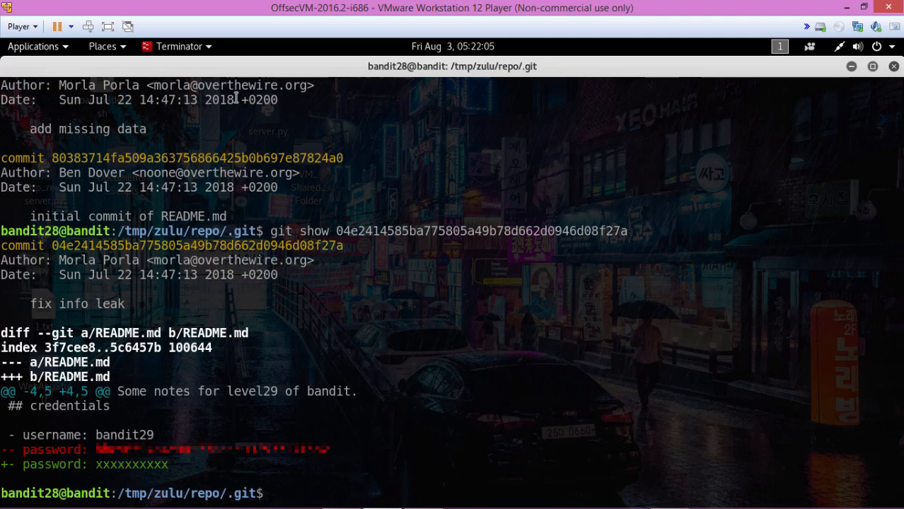
pyautogui.moveTo(124, 148)
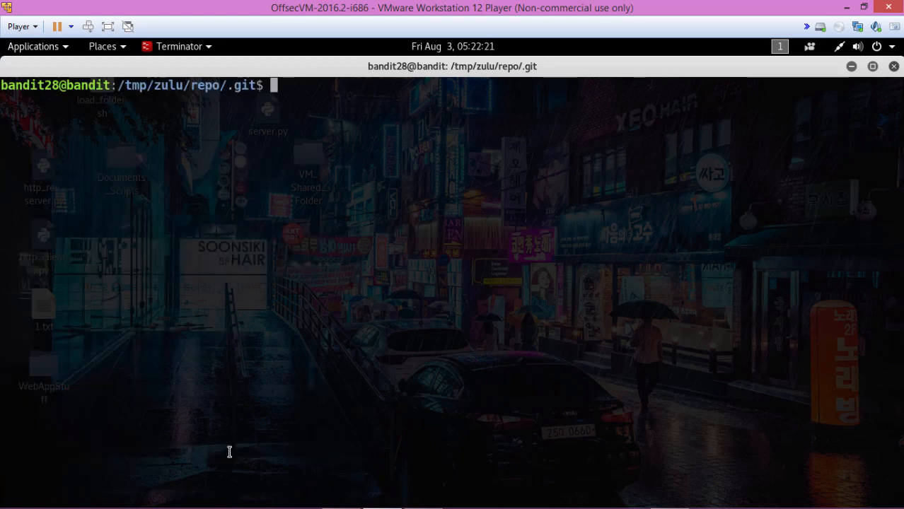
# Connect with ssh to bandit29@localhost and accept the host key with yes
pyautogui.write('ssh')
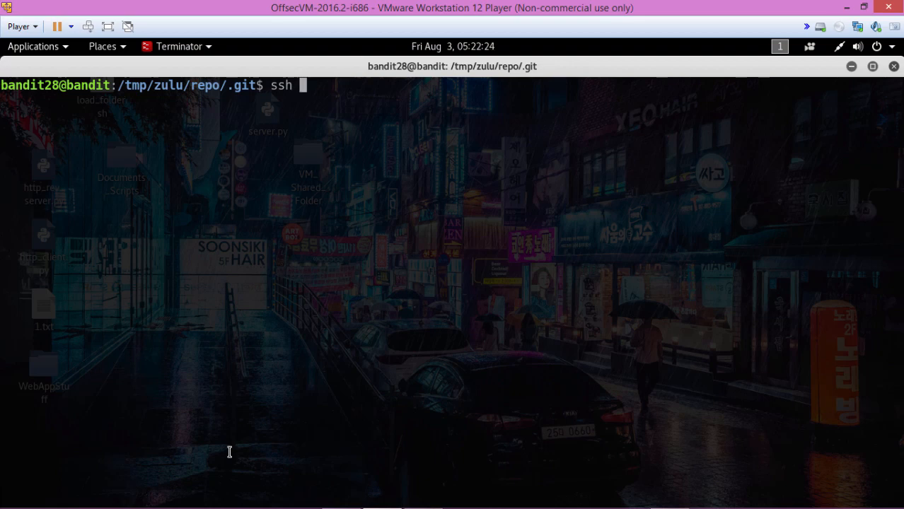
pyautogui.write('bandit29@loc')
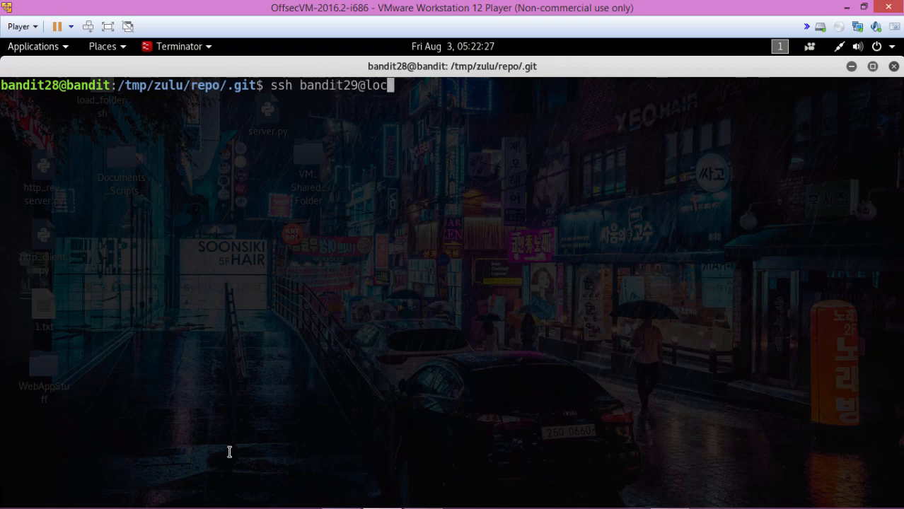
pyautogui.write('alh')
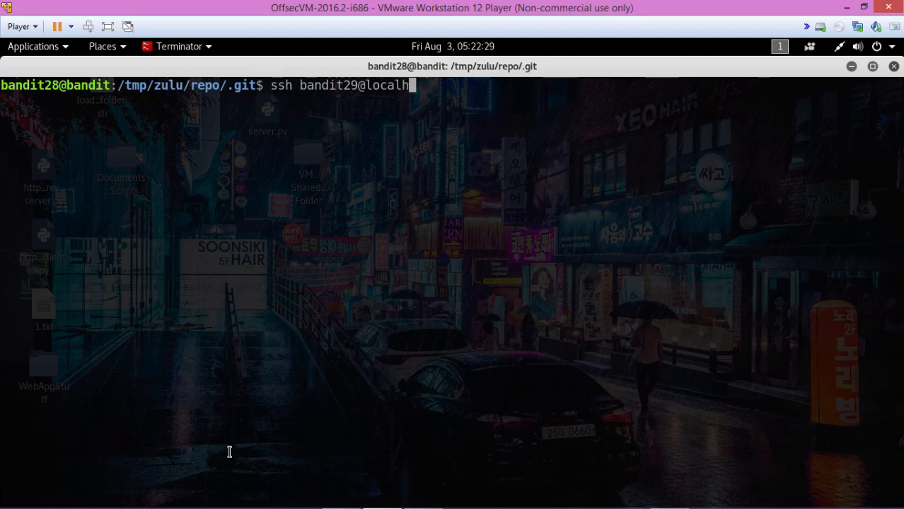
pyautogui.write('ost')
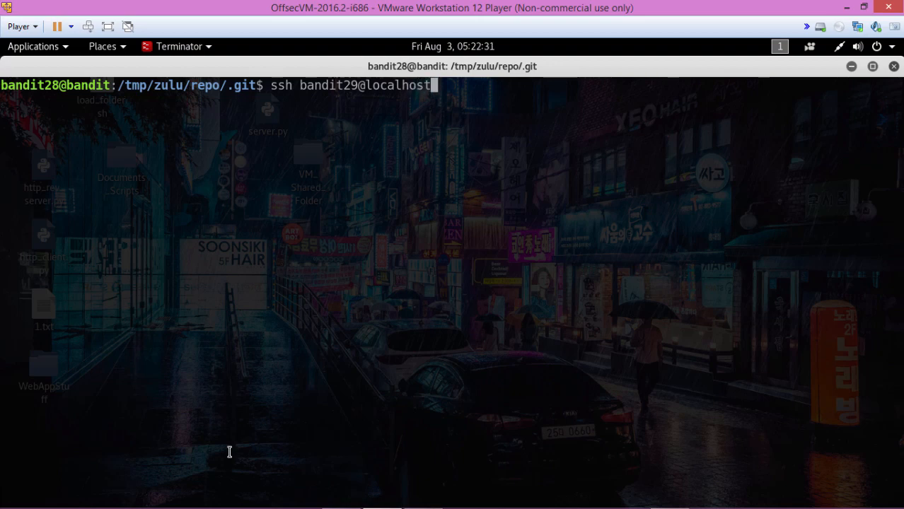
pyautogui.press('Return')
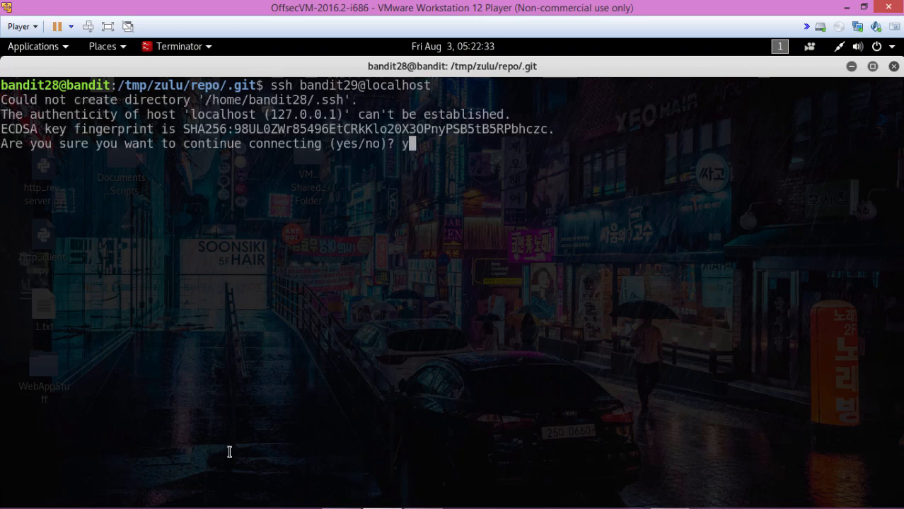
pyautogui.write('es')
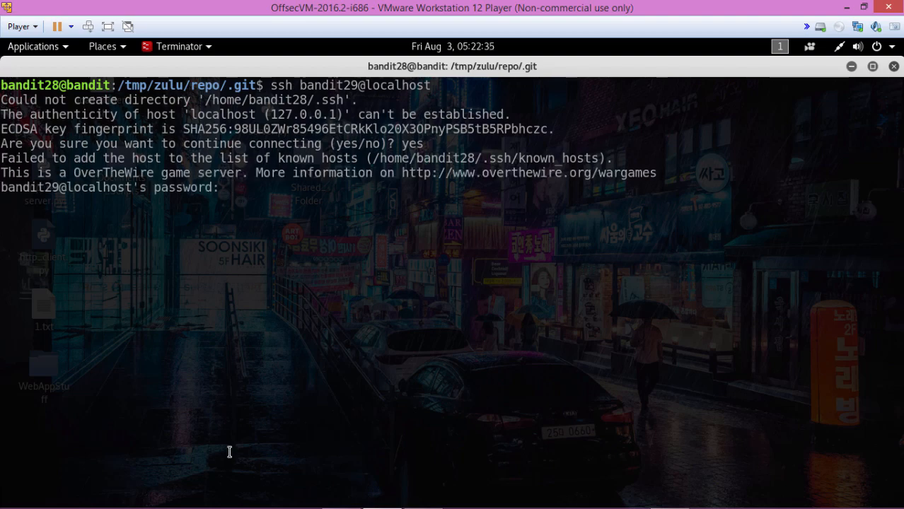